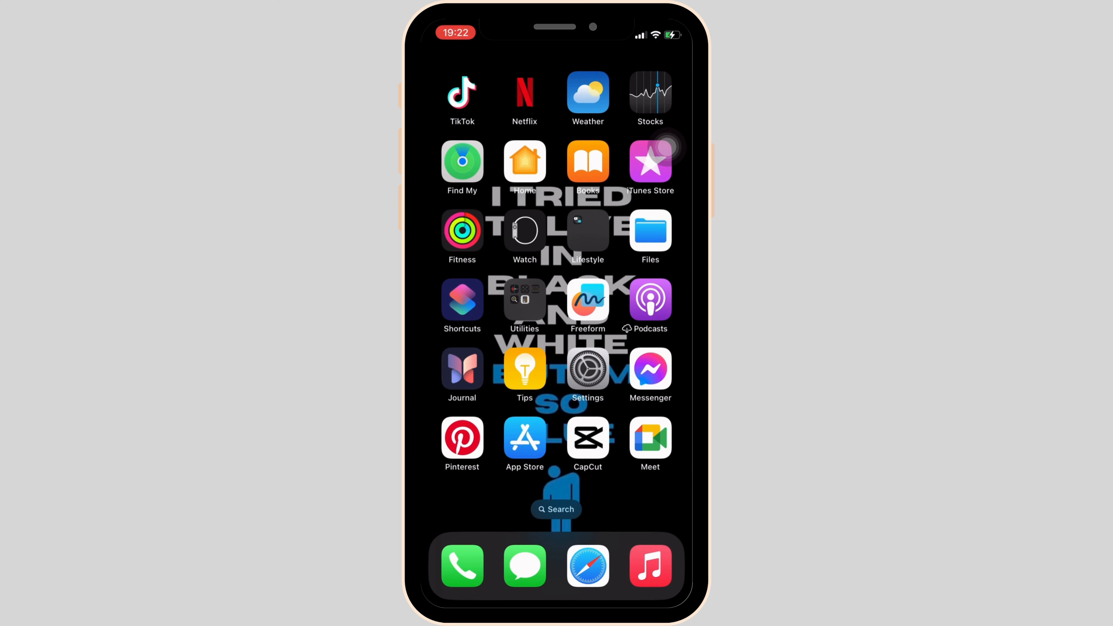
Swipe across Home Screen pages to reach the one holding the Speedway app
{"action": "scroll", "scroll_direction": "left", "scroll_amount": 3}
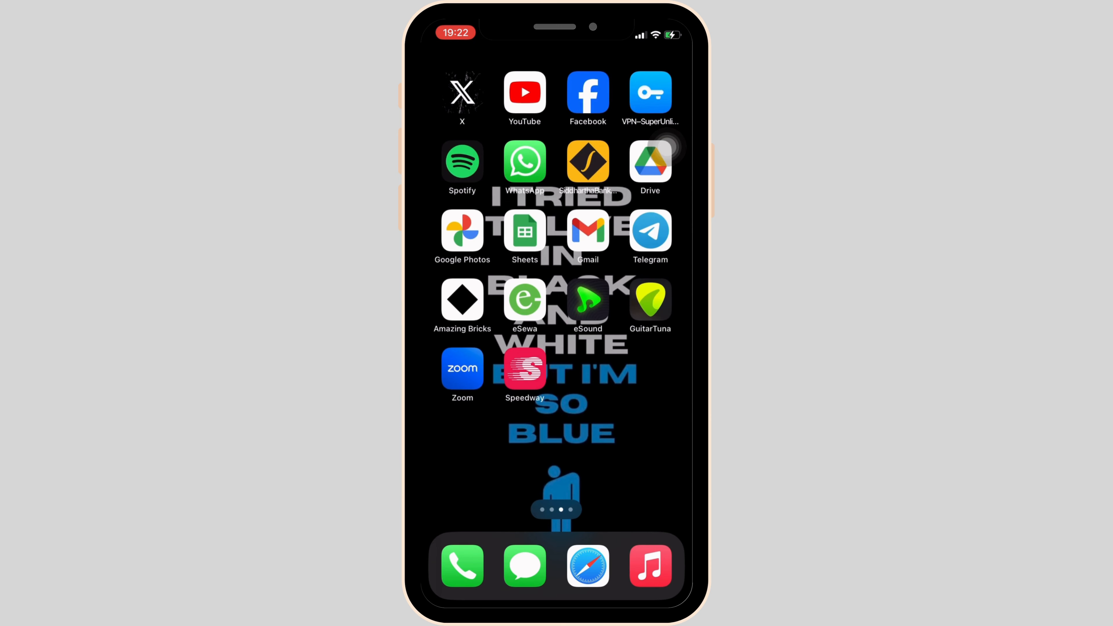
{"action": "scroll", "scroll_direction": "left", "scroll_amount": 3}
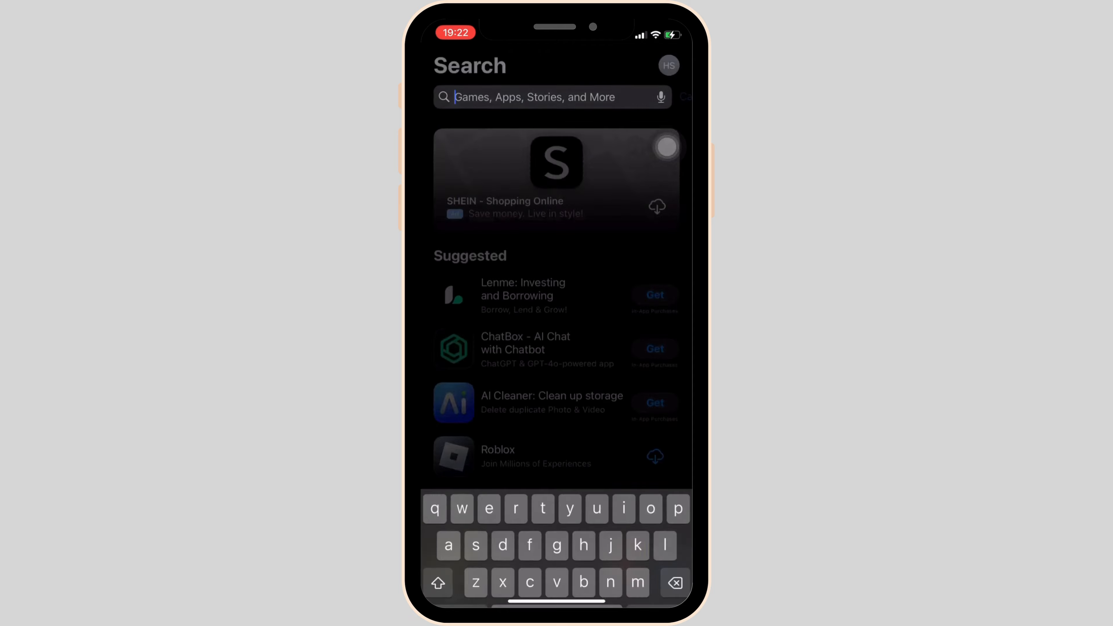
Search the App Store for 'speedway fuel' to find Speedway Fuel & Speedy Rewards
{"action": "type", "text": "speedway fuel"}
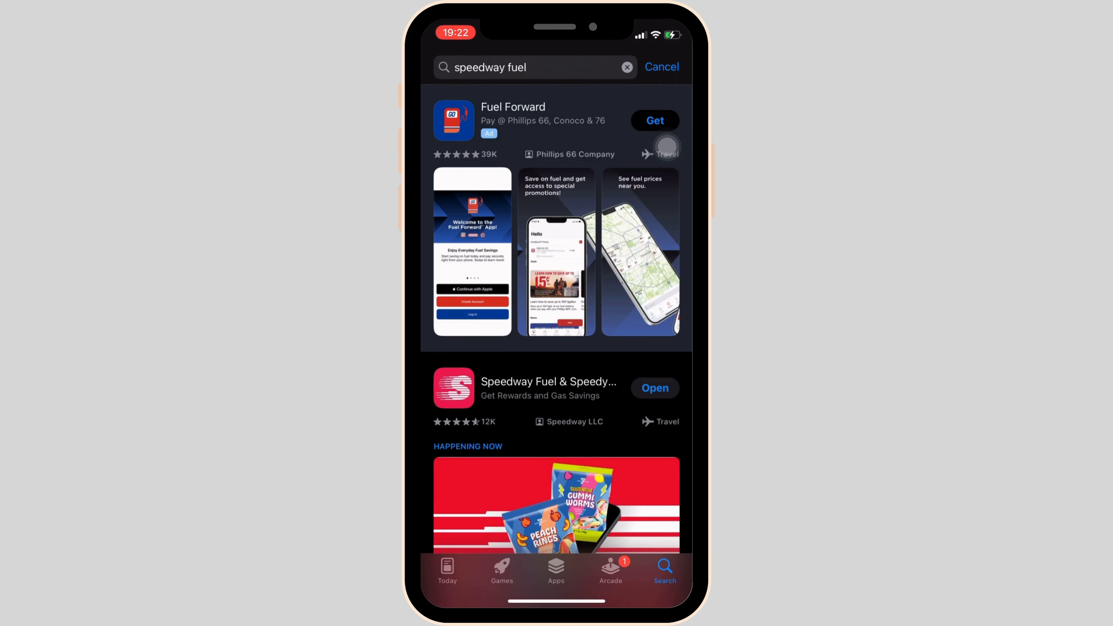
View the Speedway Fuel & Speedy Rewards page (version 6.9.1, no update), then return Home
{"action": "left_click", "coordinate": [520, 381]}
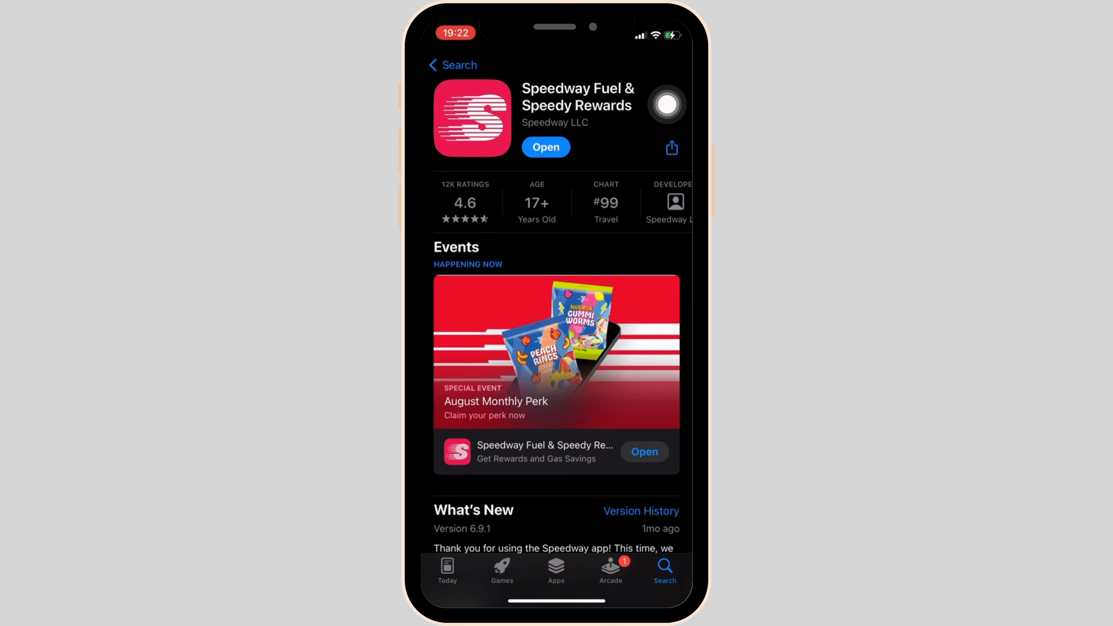
{"action": "key", "text": "home"}
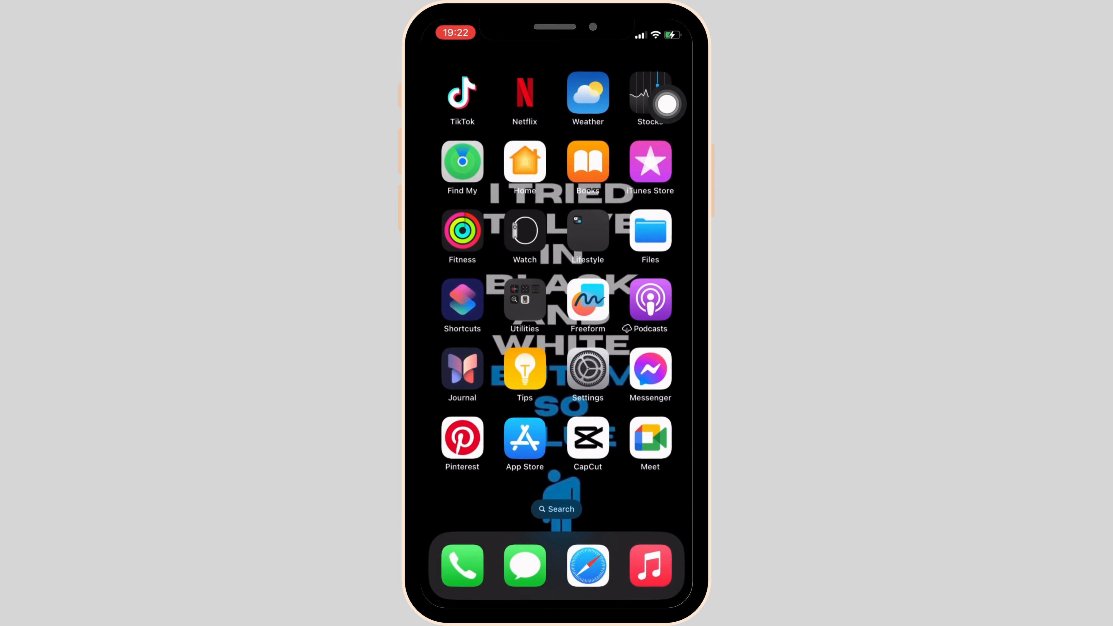
Reach iPhone Storage under Settings > General to see per-app usage
{"action": "left_click", "coordinate": [588, 369]}
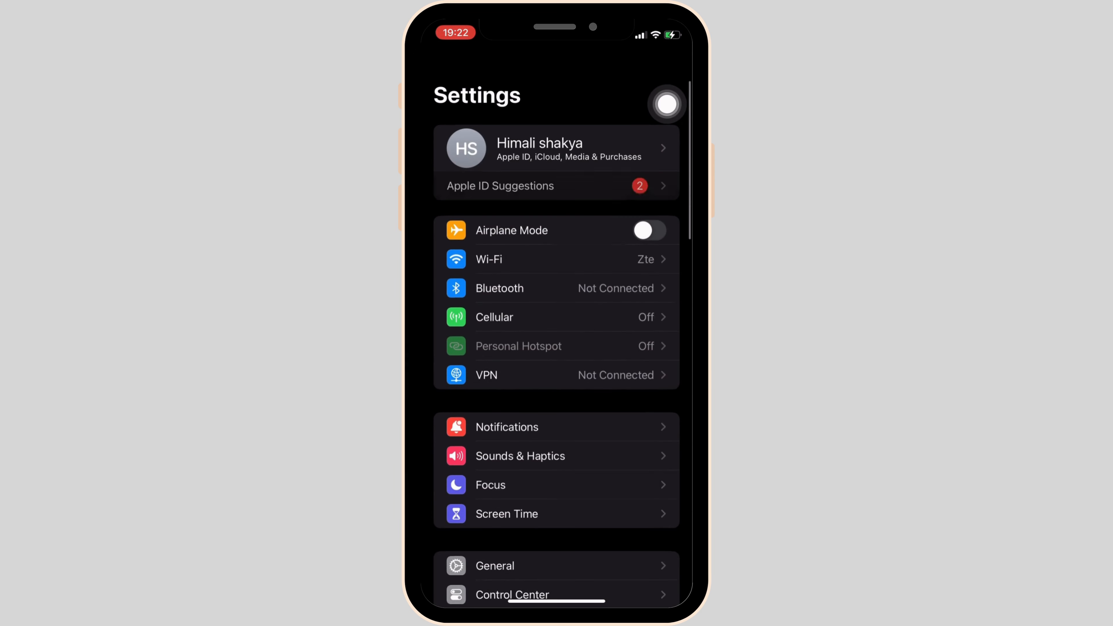
{"action": "left_click", "coordinate": [495, 566]}
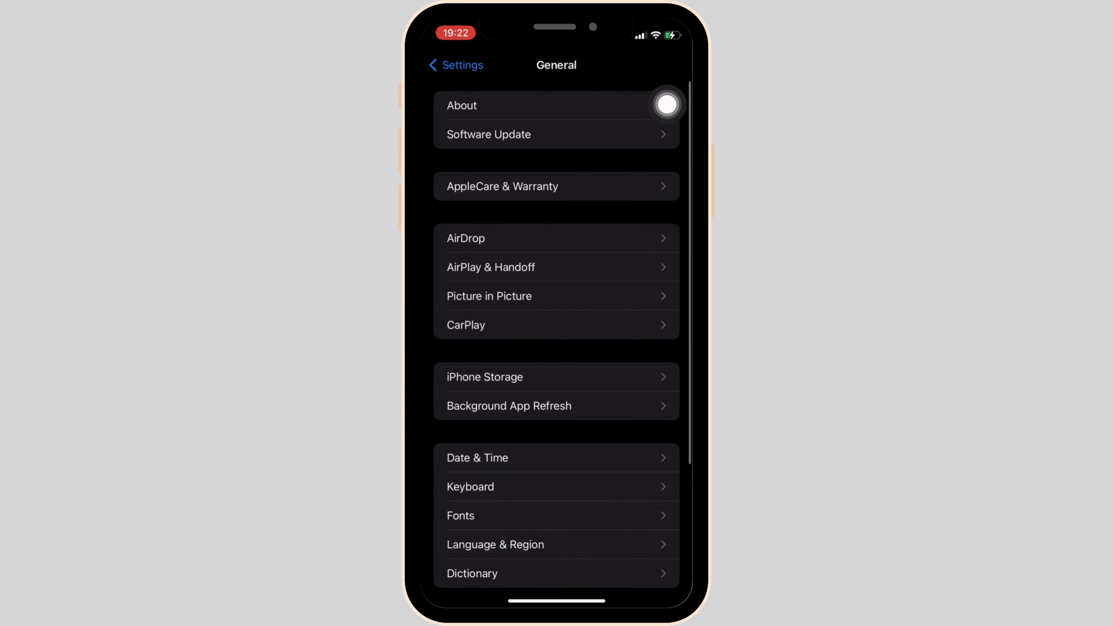
{"action": "left_click", "coordinate": [485, 377]}
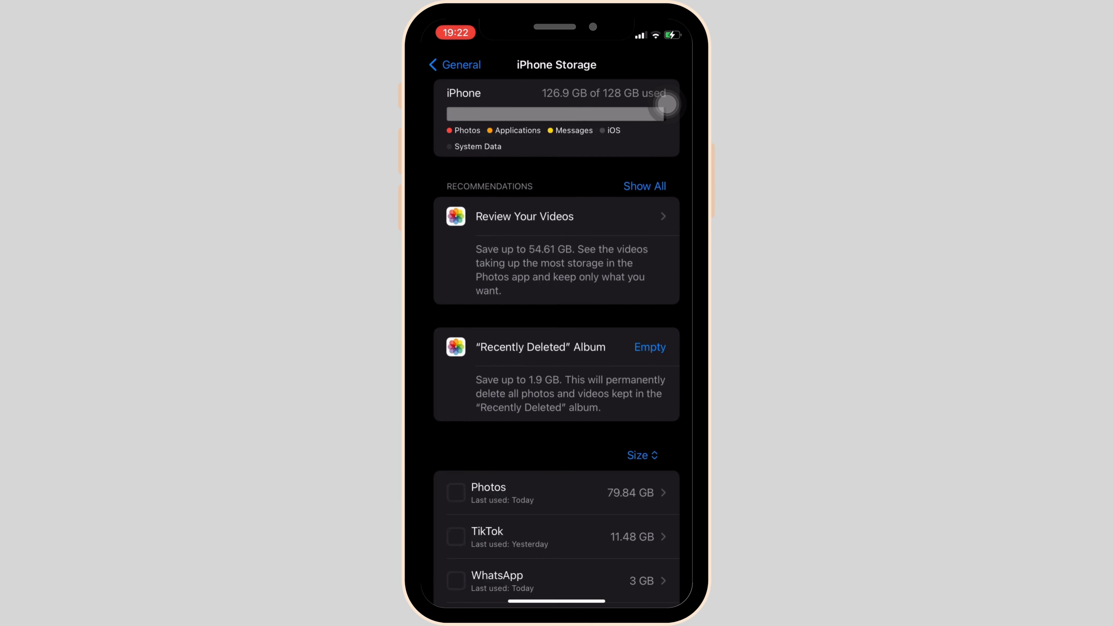
Locate Speedway in the storage list and offload the 37.8 MB app, keeping its data
{"action": "scroll", "scroll_direction": "down", "scroll_amount": 3}
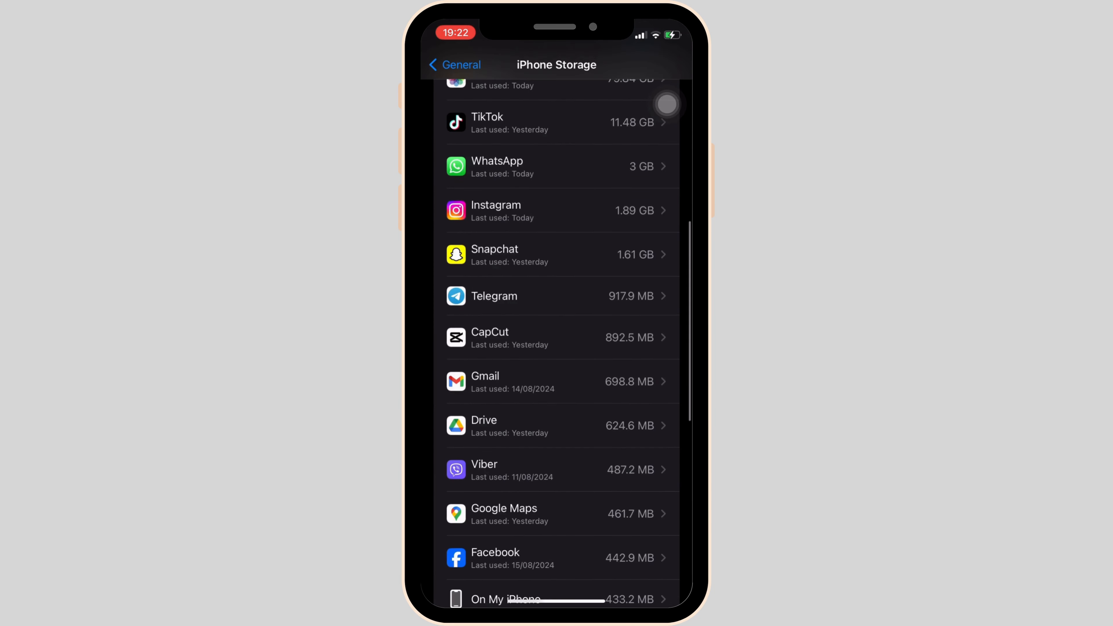
{"action": "scroll", "scroll_direction": "down", "scroll_amount": 3}
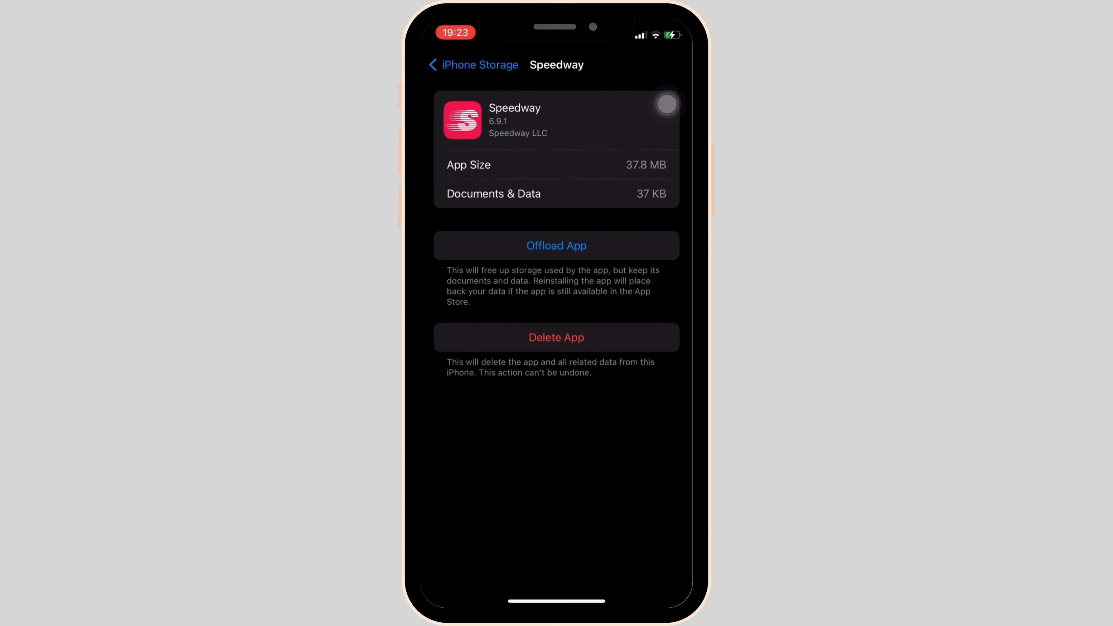
{"action": "left_click", "coordinate": [556, 246]}
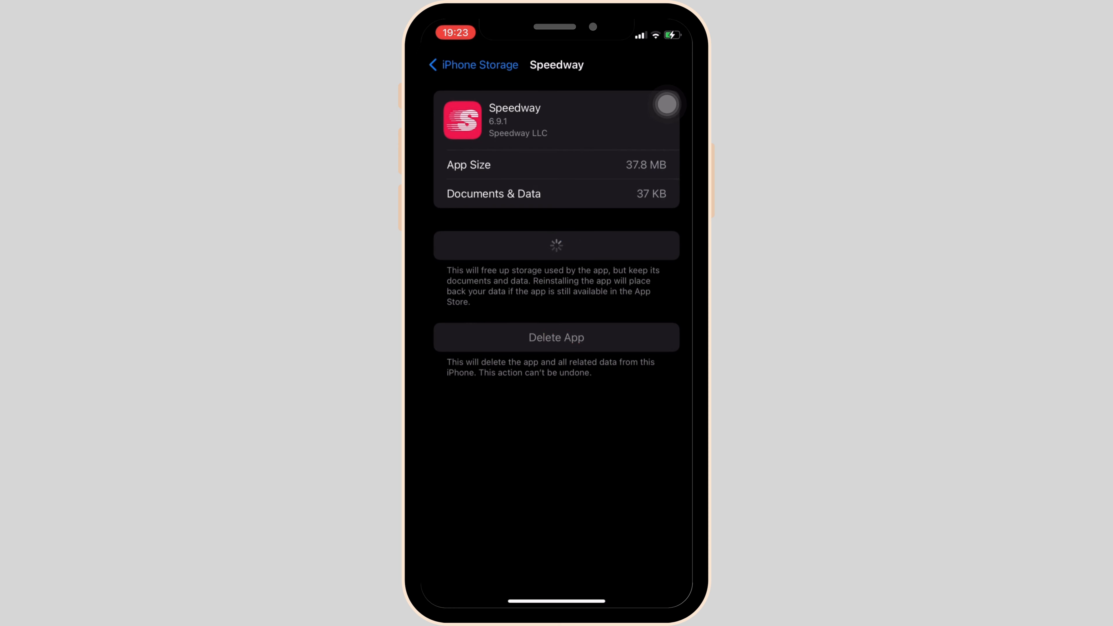